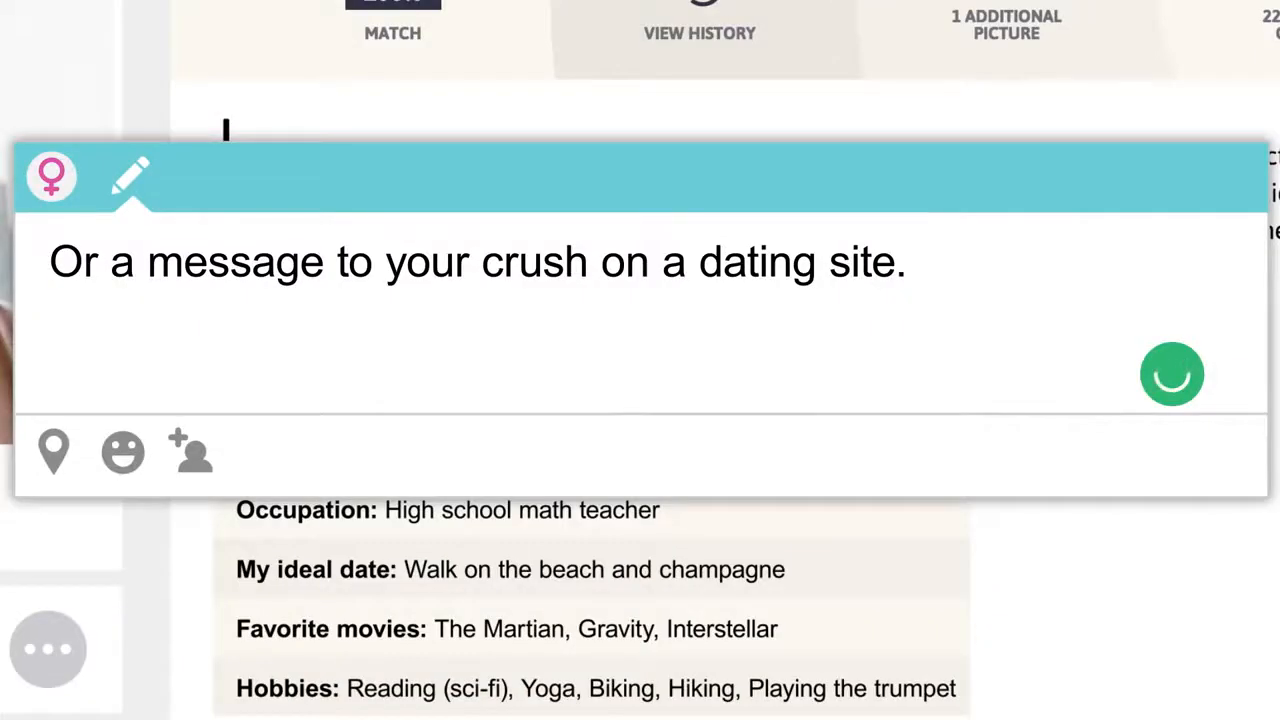
Step: Send a '<3' dating-site message, then draft text saying we all could use a second pair of eyes
{"action": "type", "text": "<3"}
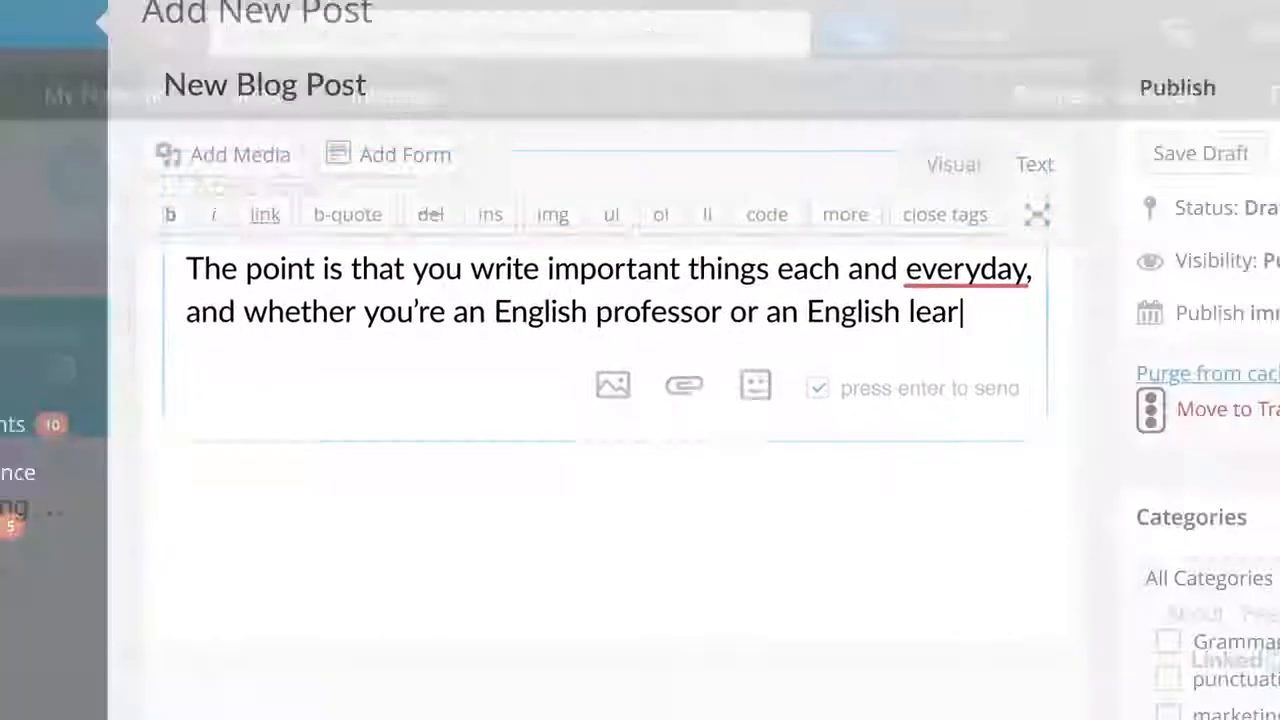
{"action": "type", "text": "ner, we all could use a second pair of eyes to help"}
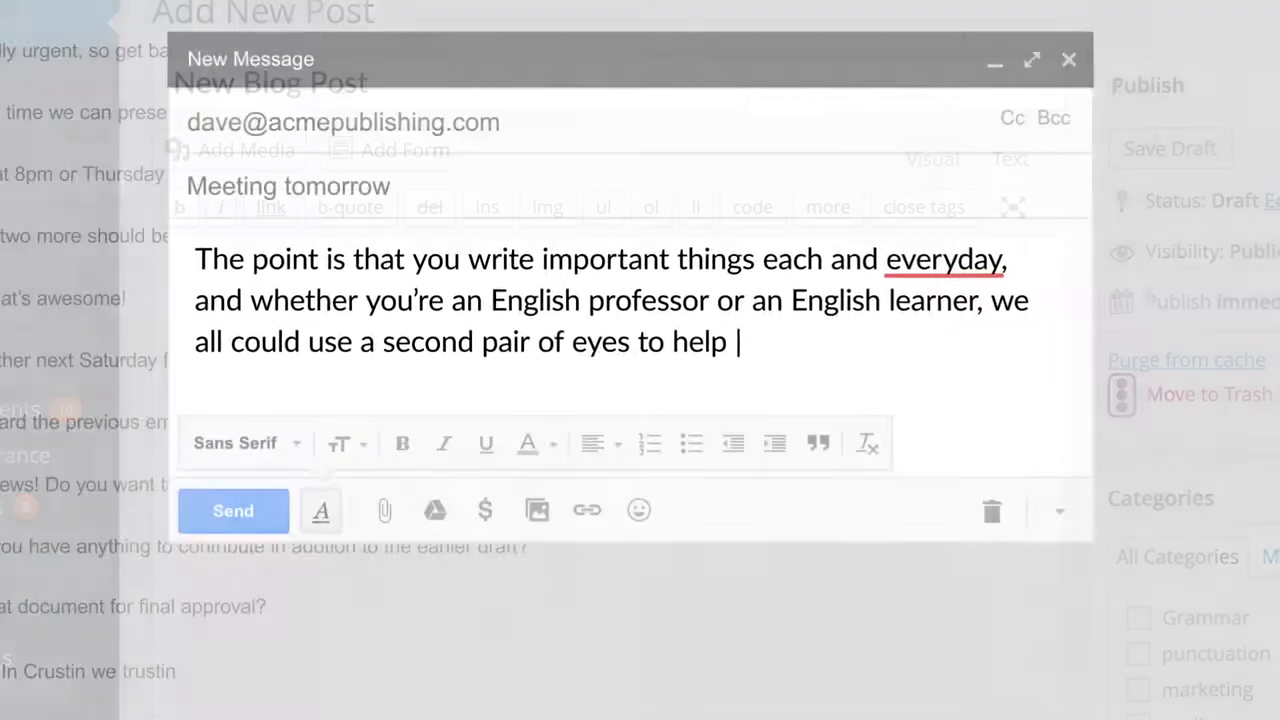
{"action": "type", "text": "us make sure we're always putting our best foot"}
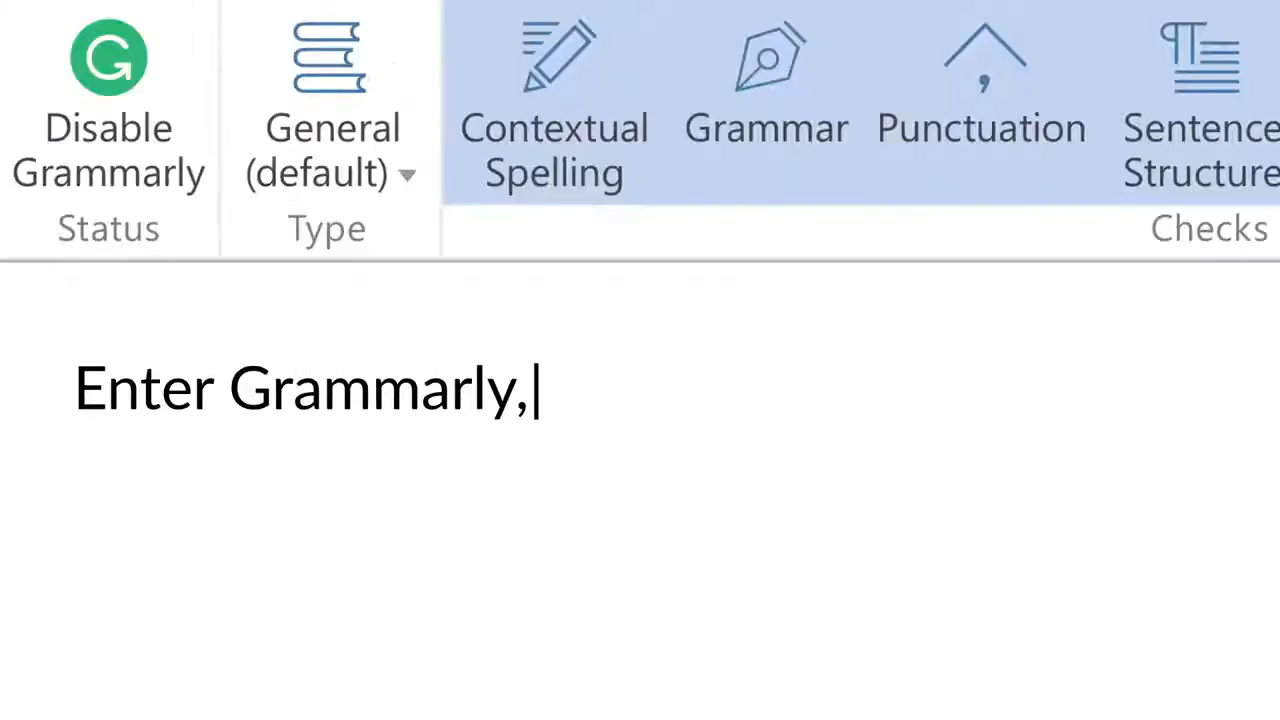
Step: Write the paragraph introducing Grammarly with deliberate errors like 'rite', then go to Review for the spelling check
{"action": "type", "text": "a writing app developed by some of the,"}
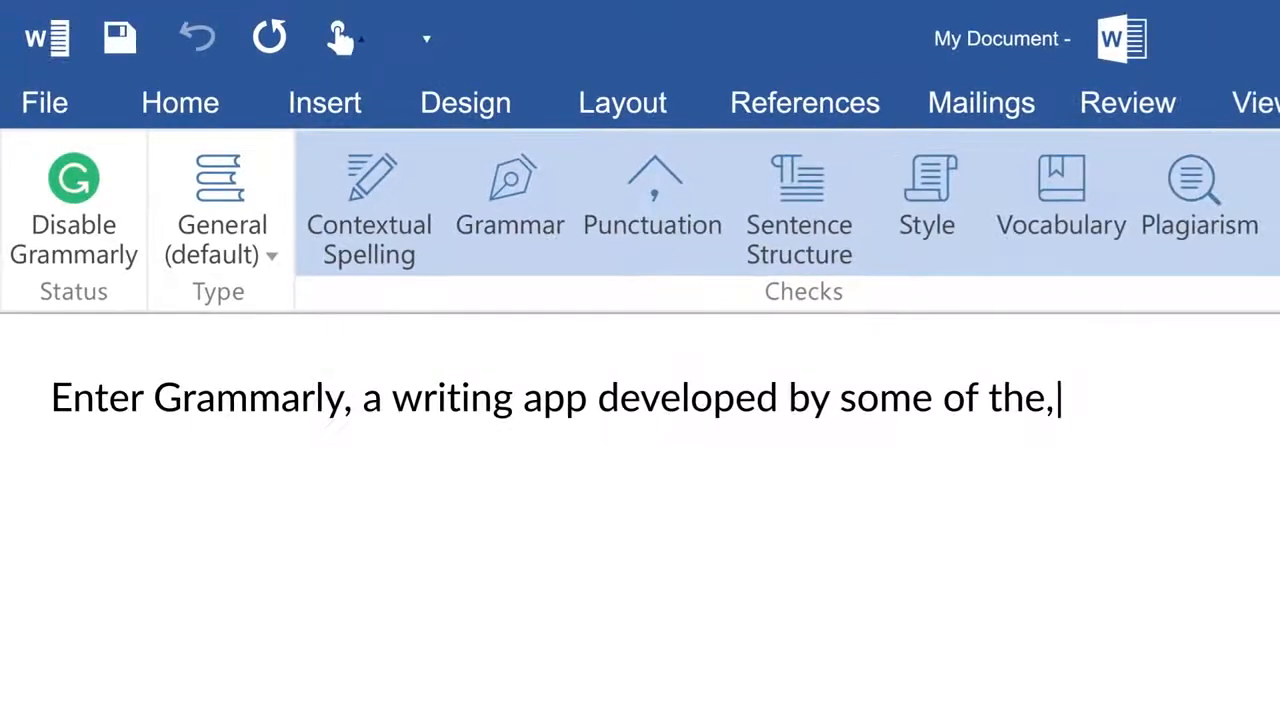
{"action": "type", "text": "world's leading linguists. Grammarly helps u find and fix grammar, spelling, an"}
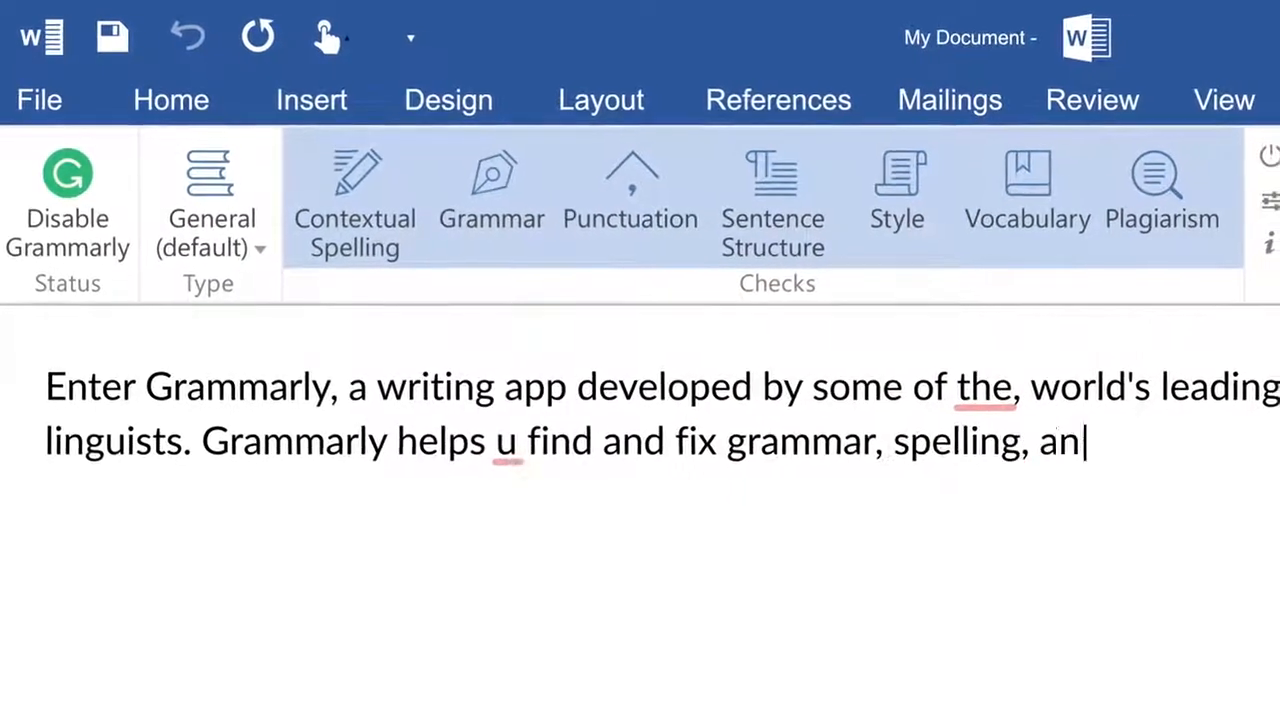
{"action": "type", "text": "d punctuation errors wherever you rite, errors that other sp"}
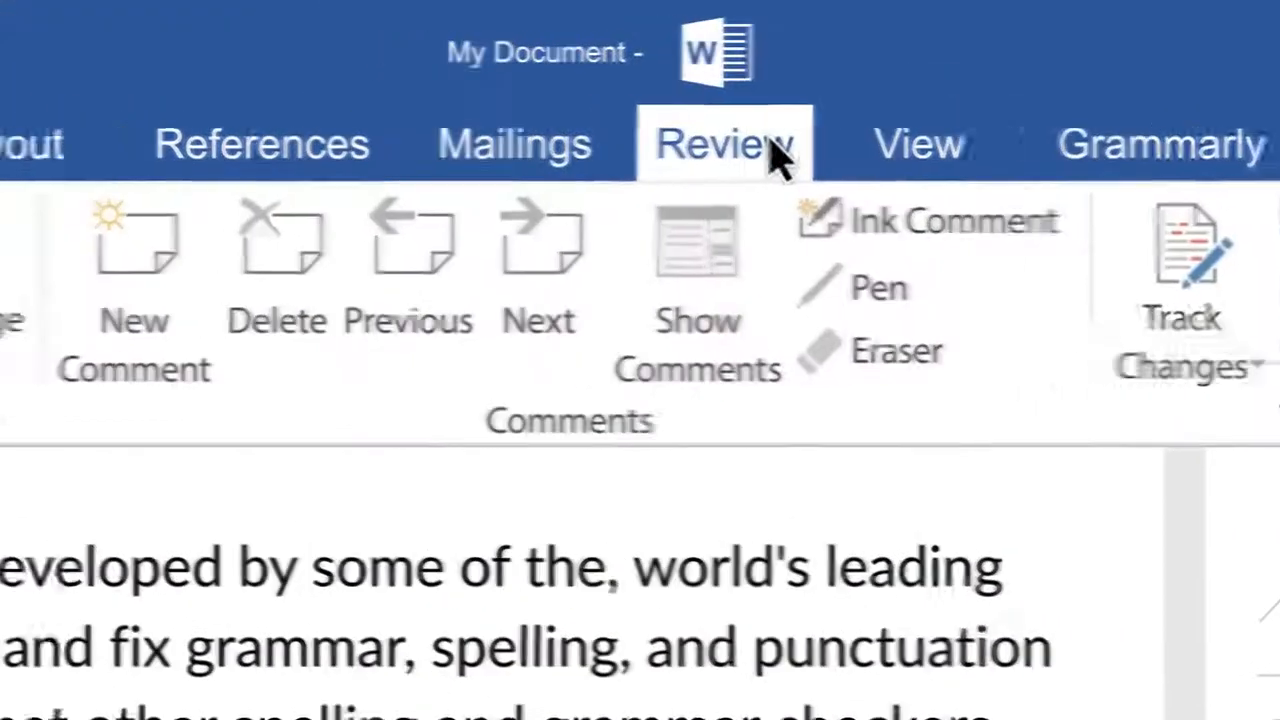
{"action": "left_click", "coordinate": [36, 118]}
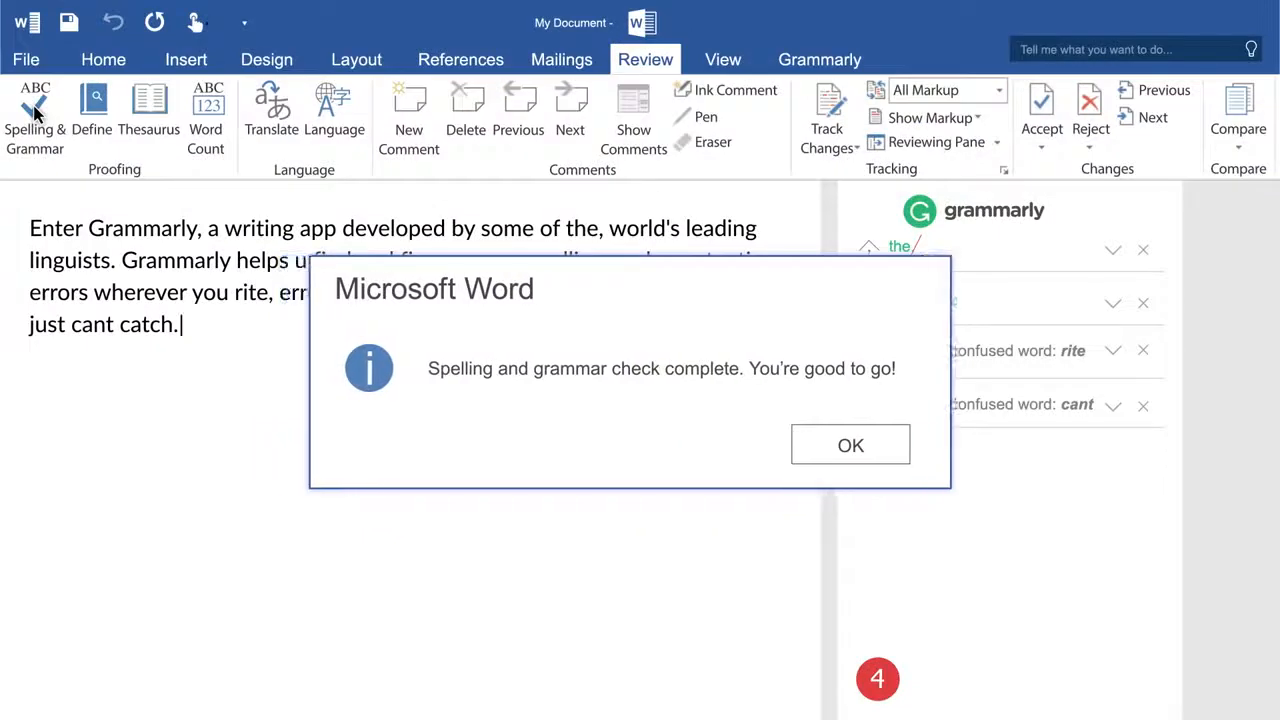